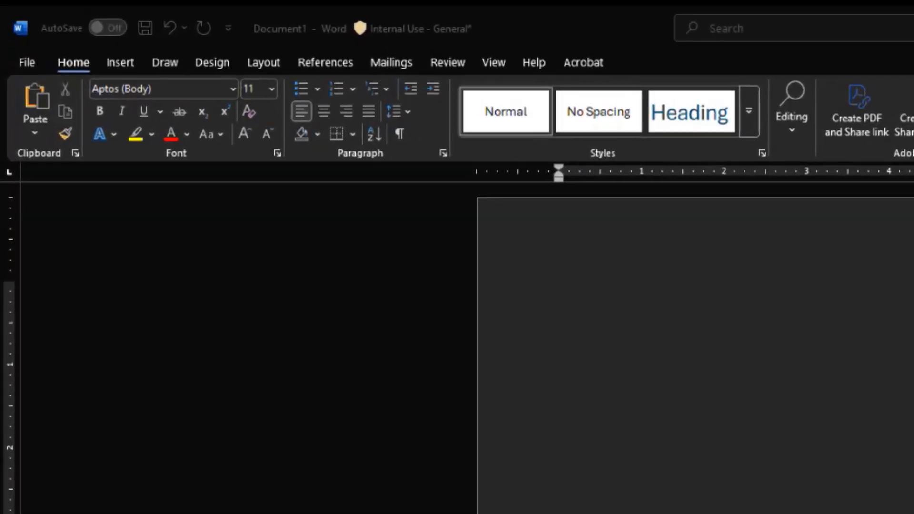
pyautogui.moveTo(626, 64)
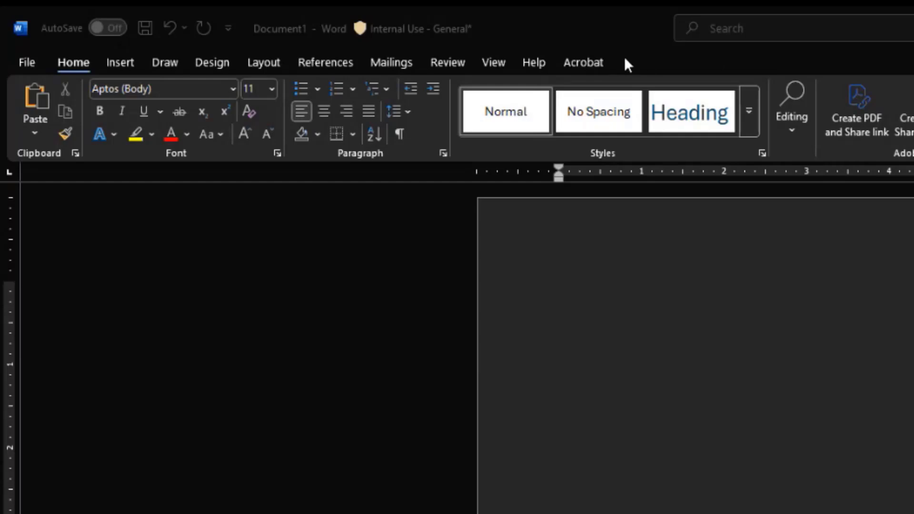
pyautogui.moveTo(657, 67)
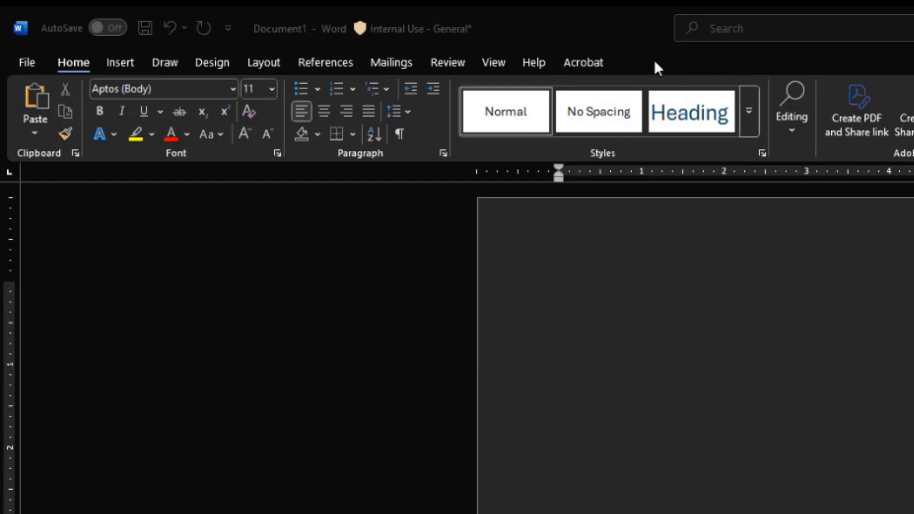
pyautogui.moveTo(692, 65)
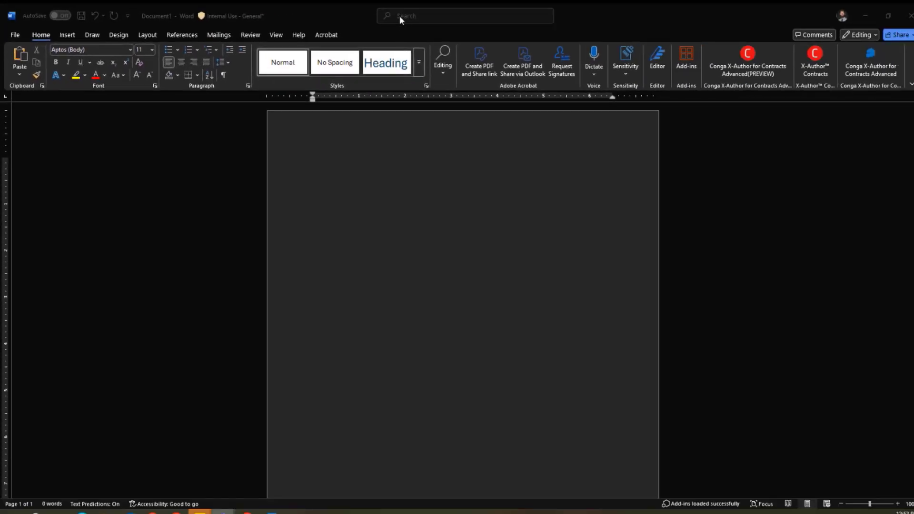
pyautogui.moveTo(668, 23)
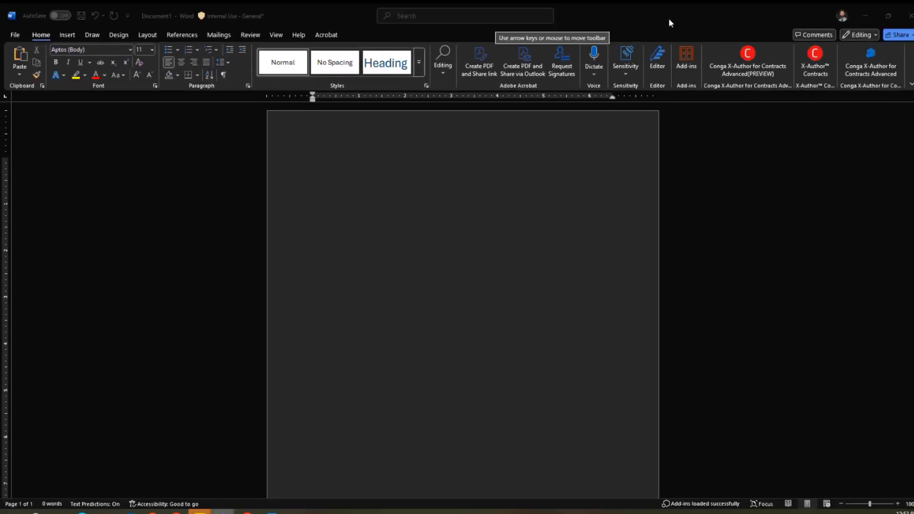
pyautogui.moveTo(666, 32)
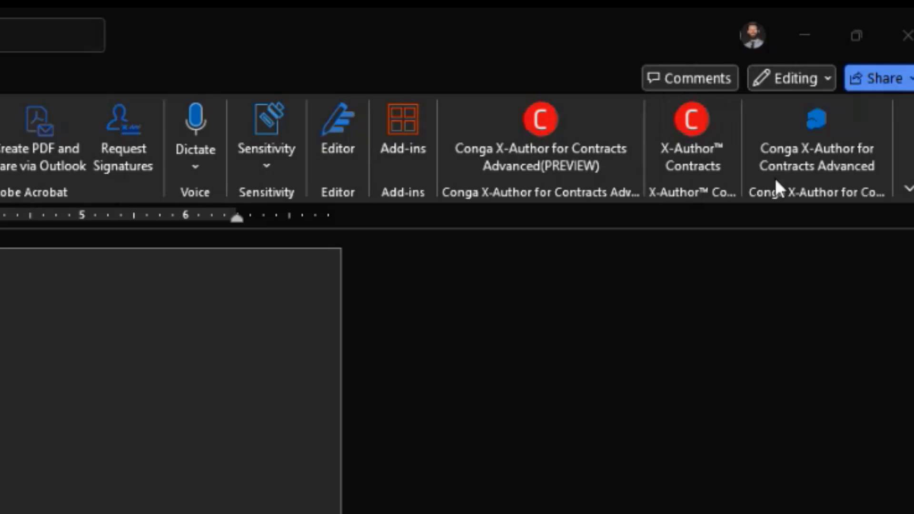
pyautogui.moveTo(758, 172)
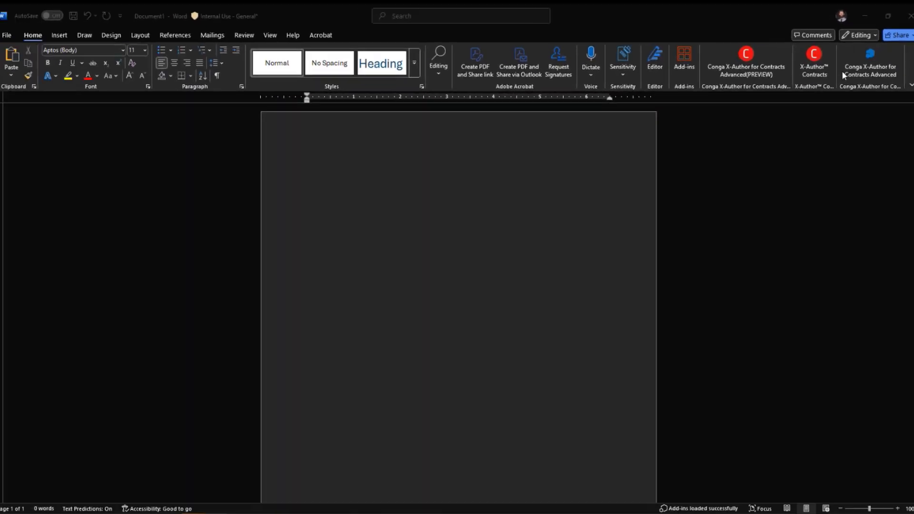
pyautogui.moveTo(350, 17)
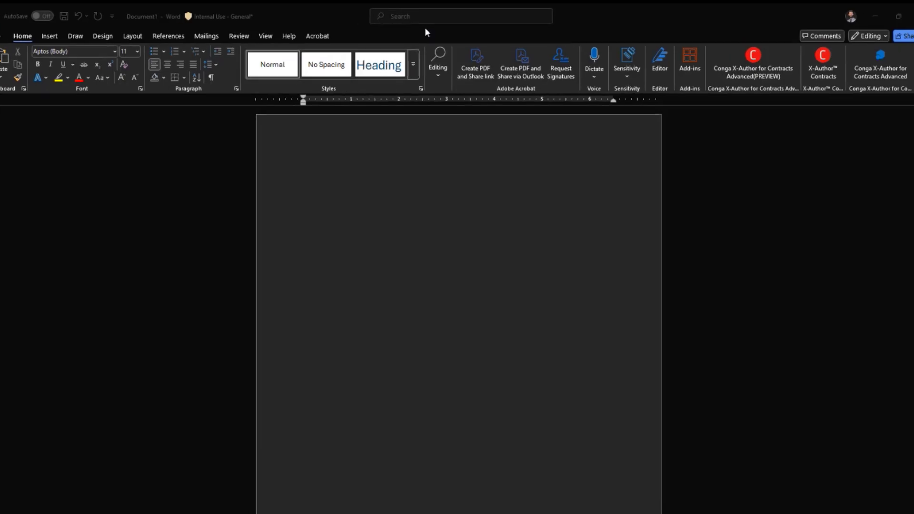
# Step: Search Word for "add-" and open Insert an Add-in to show installed Conga add-ins
pyautogui.click(460, 16)
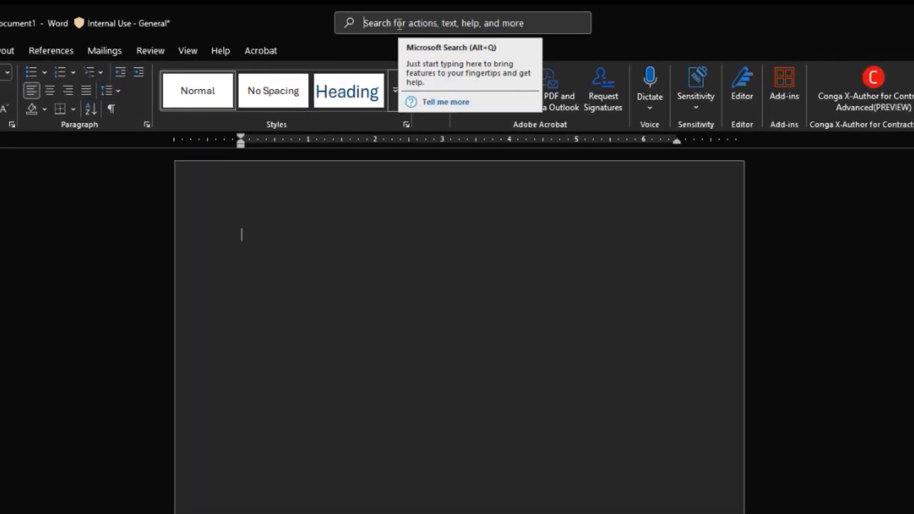
pyautogui.click(460, 23)
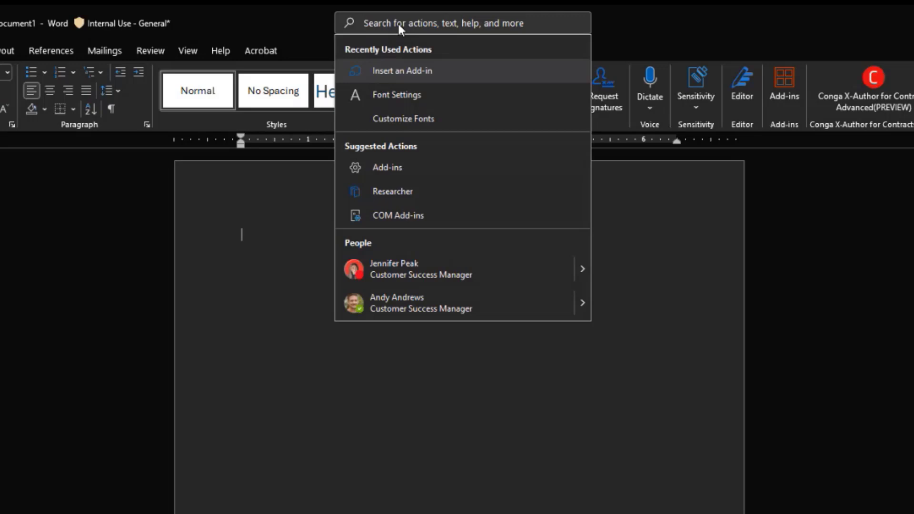
pyautogui.write('add-')
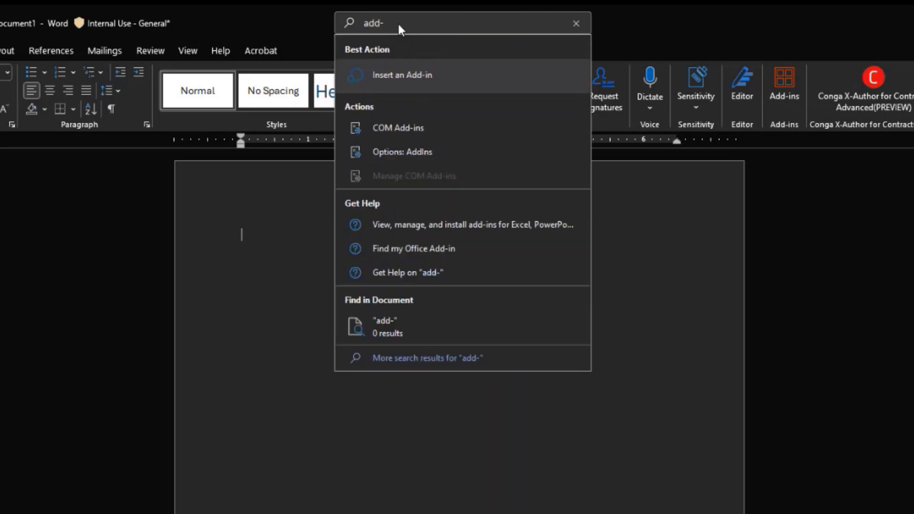
pyautogui.moveTo(417, 78)
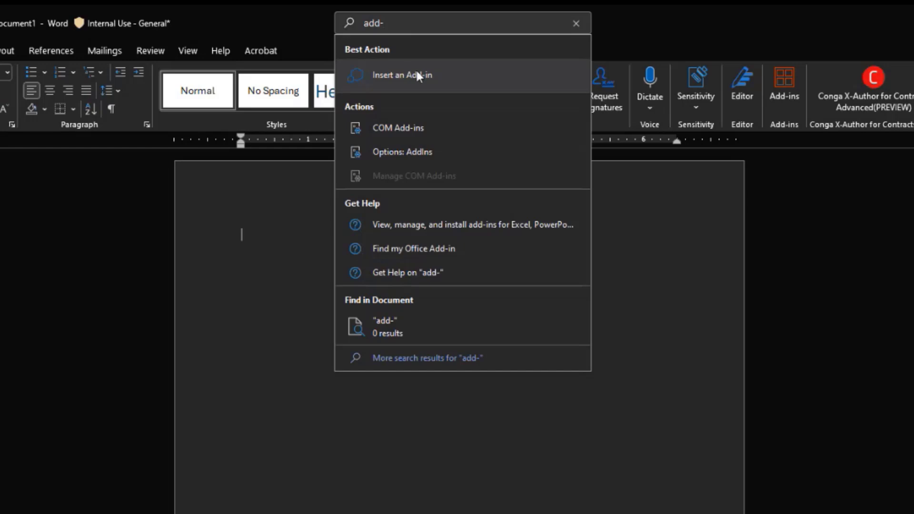
pyautogui.click(402, 75)
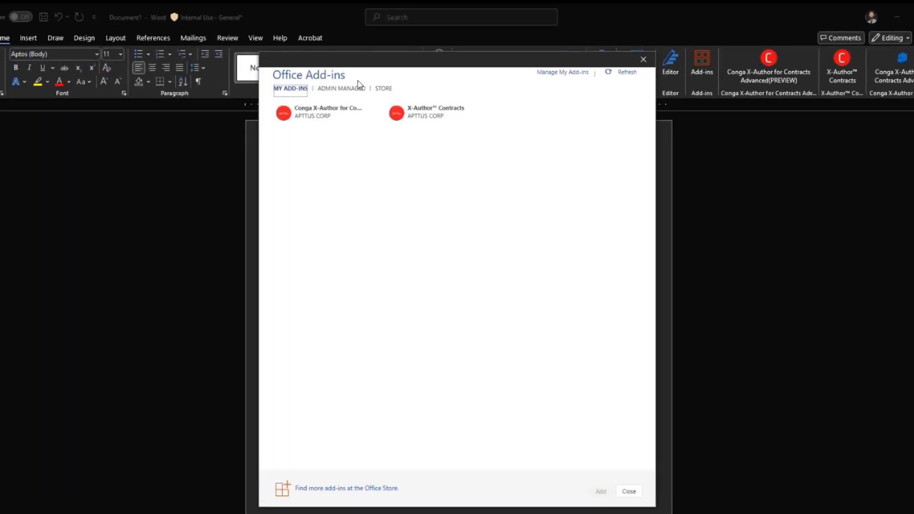
# Step: Search the Office Add-ins store for "conga" to list Conga X-Author for Contracts Advanced
pyautogui.click(382, 88)
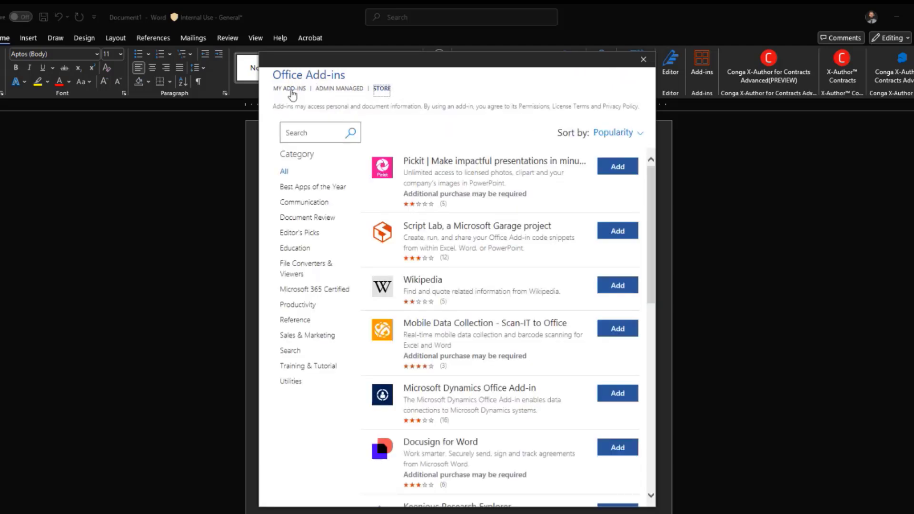
pyautogui.write('d')
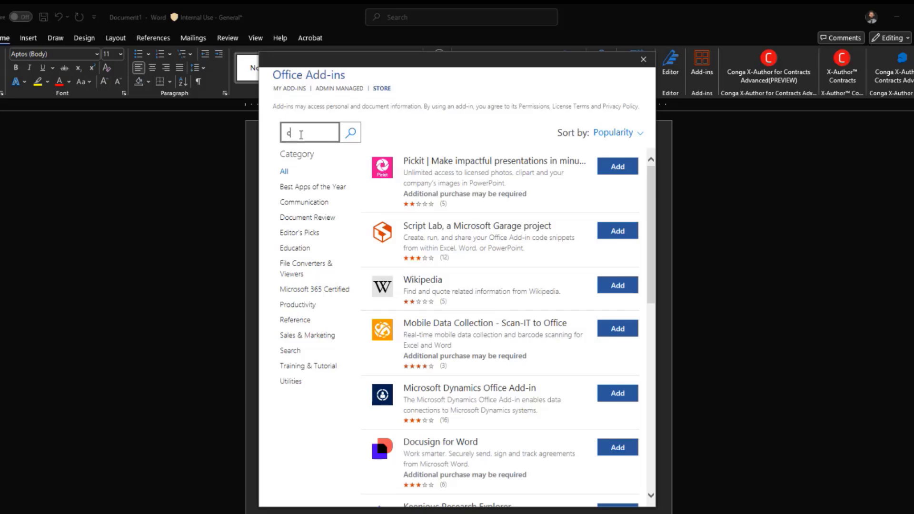
pyautogui.write('conga')
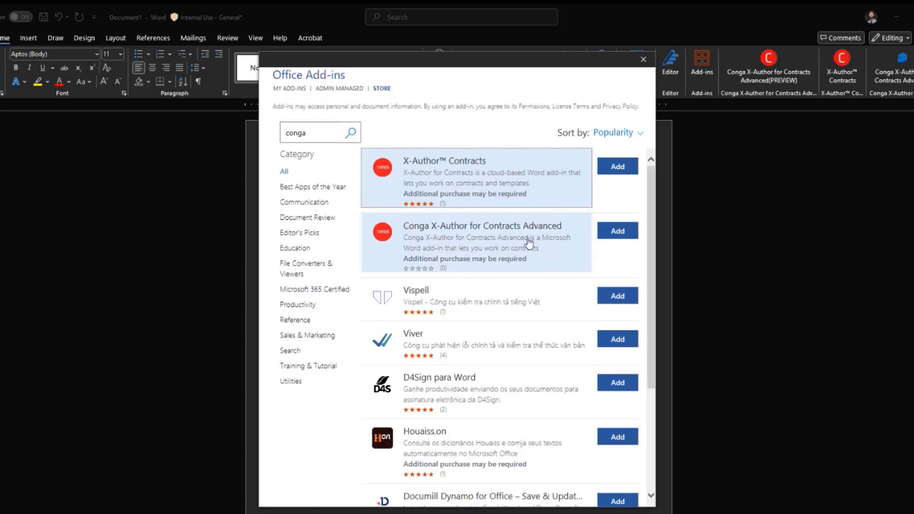
pyautogui.moveTo(442, 243)
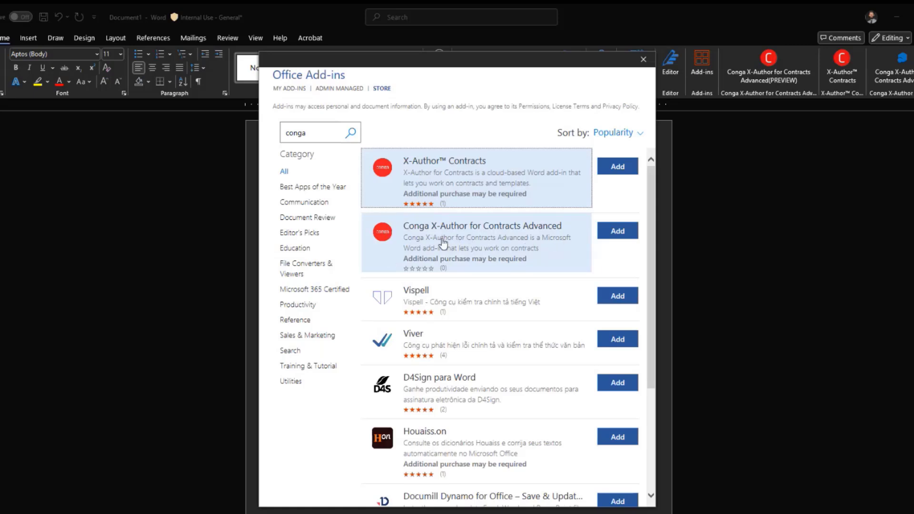
pyautogui.moveTo(614, 249)
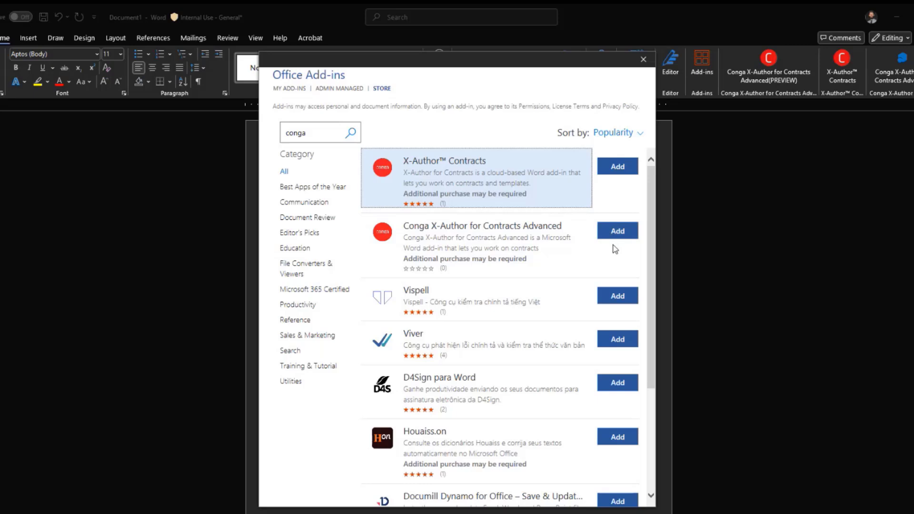
pyautogui.moveTo(618, 255)
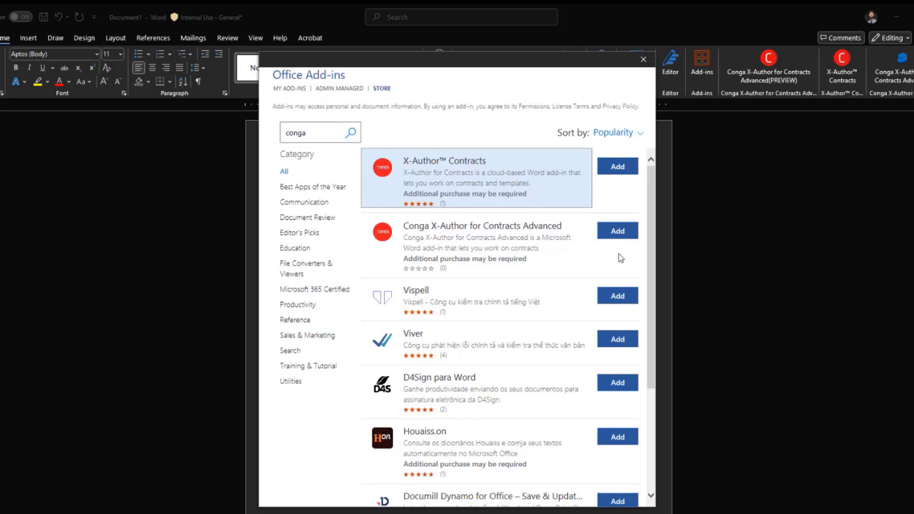
pyautogui.moveTo(628, 257)
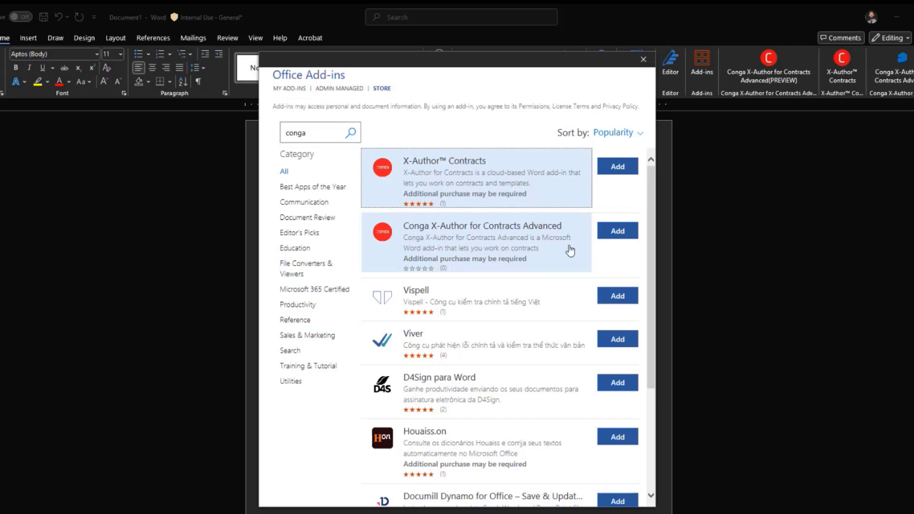
pyautogui.moveTo(571, 251)
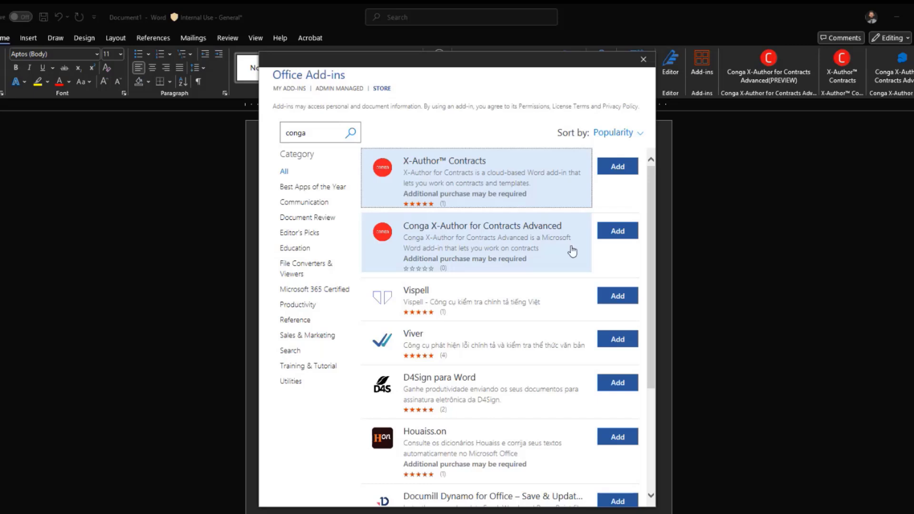
pyautogui.moveTo(566, 257)
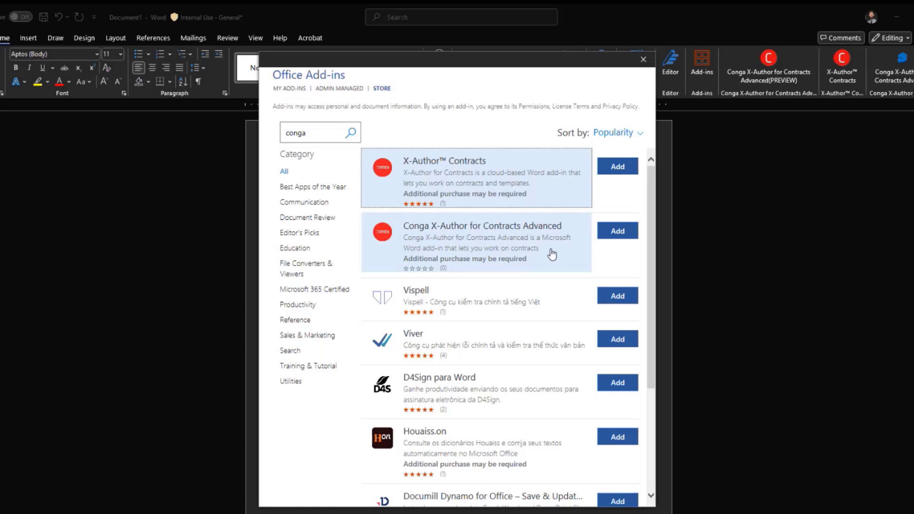
pyautogui.moveTo(622, 247)
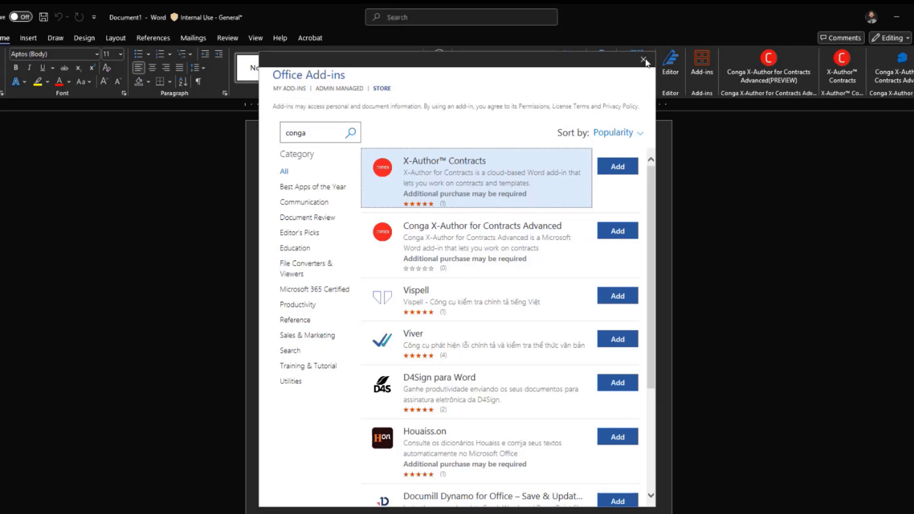
# Step: Close the Office Add-ins dialog and return focus to the blank document
pyautogui.click(644, 60)
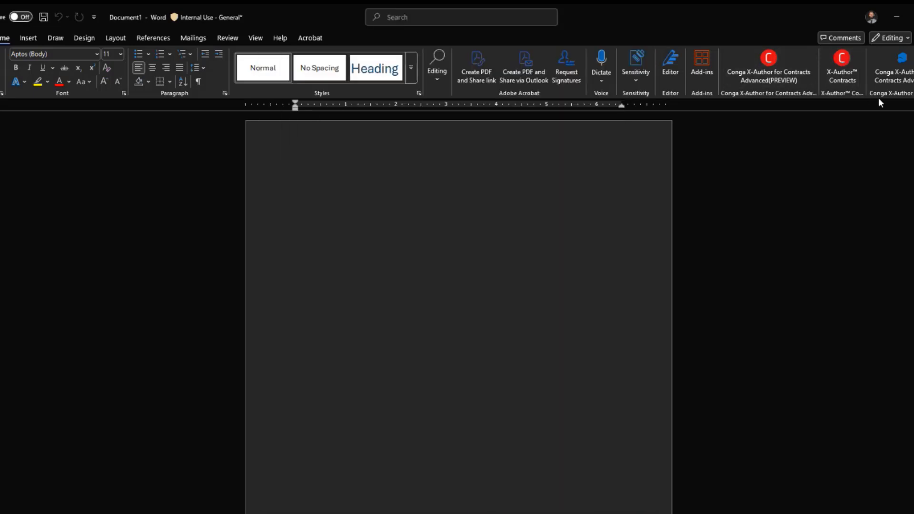
pyautogui.click(295, 176)
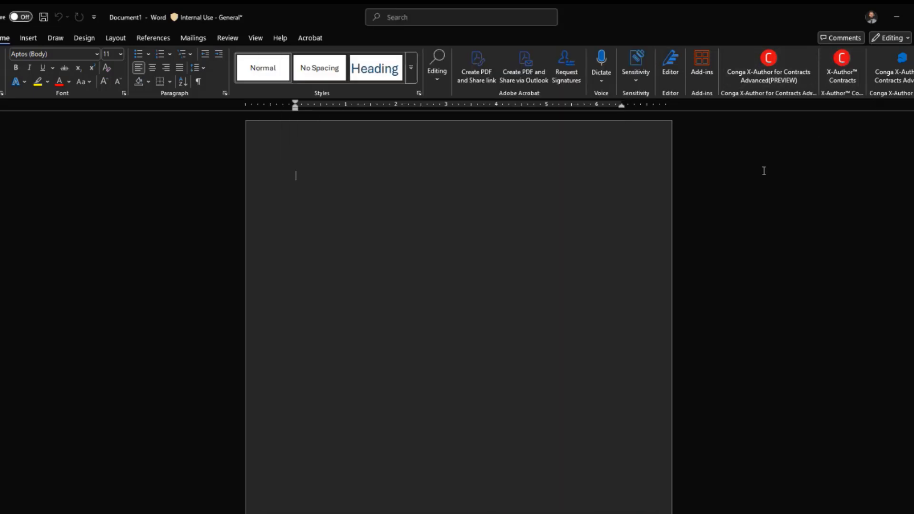
pyautogui.moveTo(777, 179)
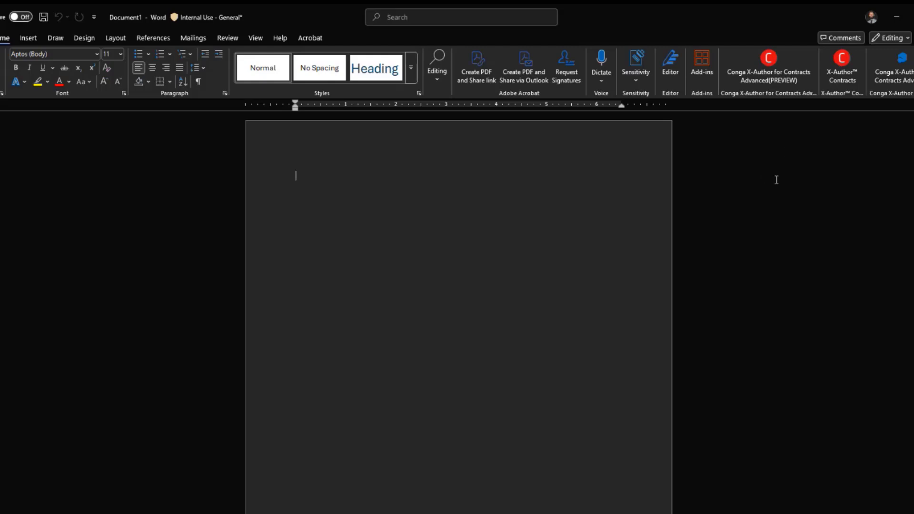
pyautogui.moveTo(779, 142)
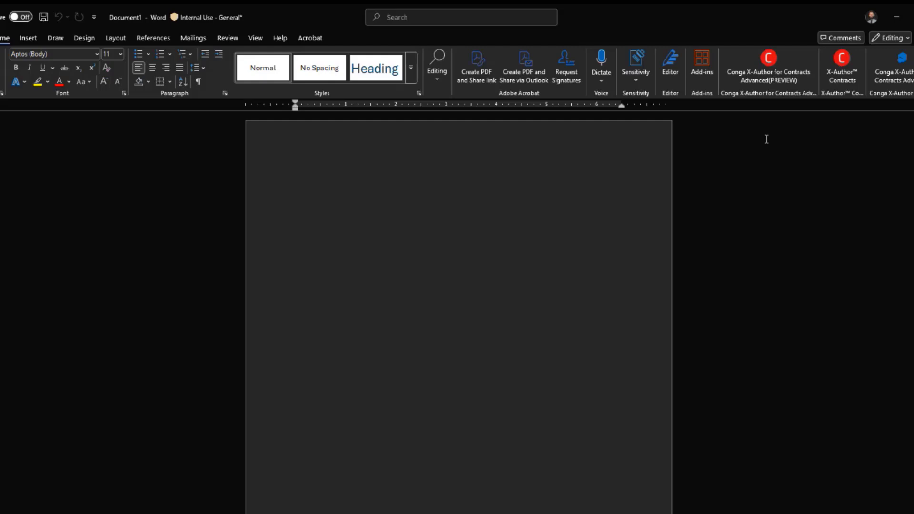
pyautogui.moveTo(717, 112)
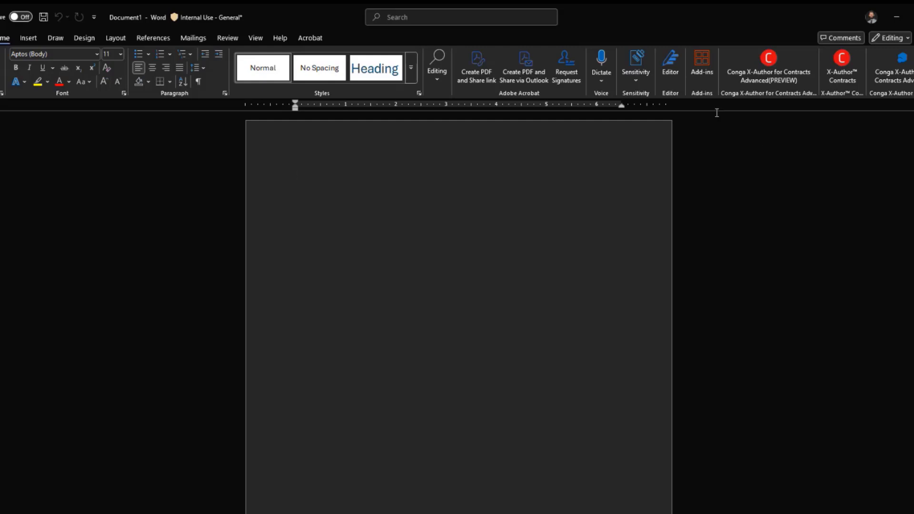
pyautogui.click(295, 175)
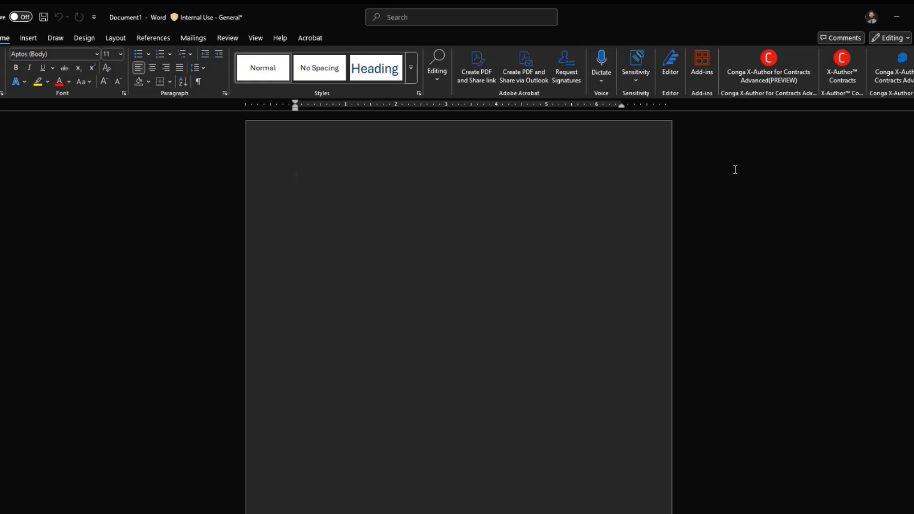
pyautogui.click(295, 175)
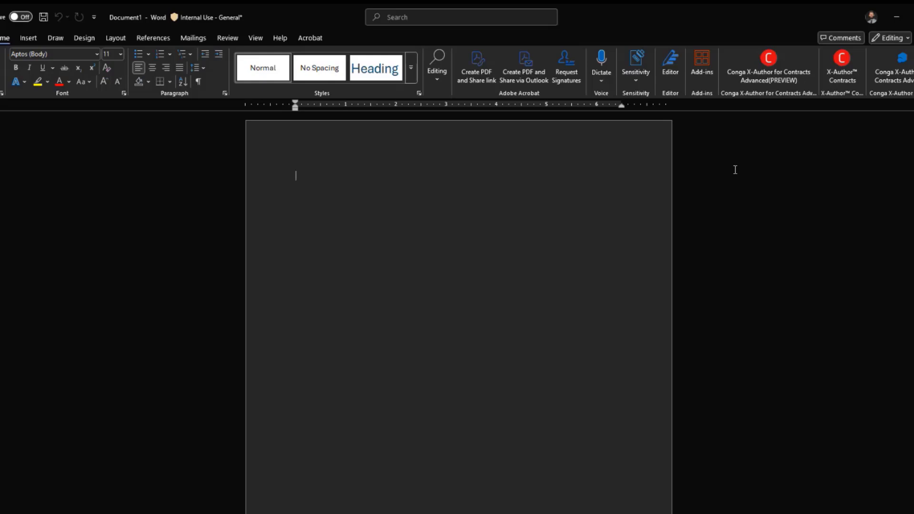
pyautogui.moveTo(731, 208)
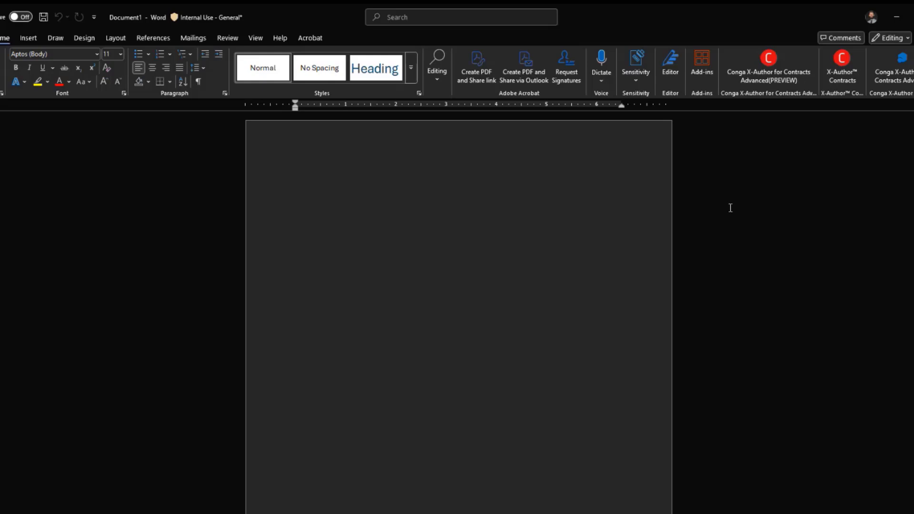
pyautogui.moveTo(749, 193)
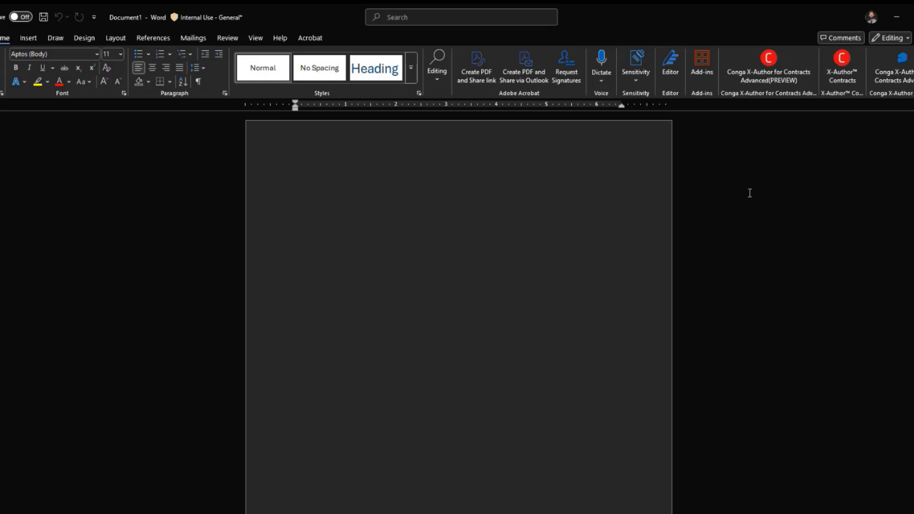